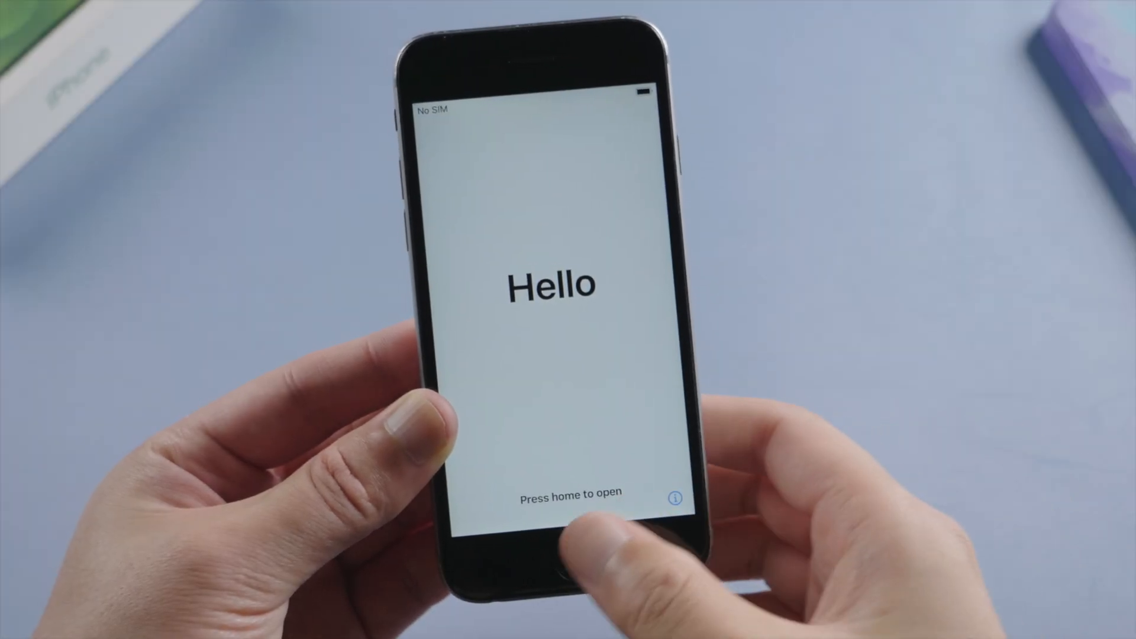
Leave the Hello screen, choose English, and pick Set Up Manually instead of Quick Start
click(554, 554)
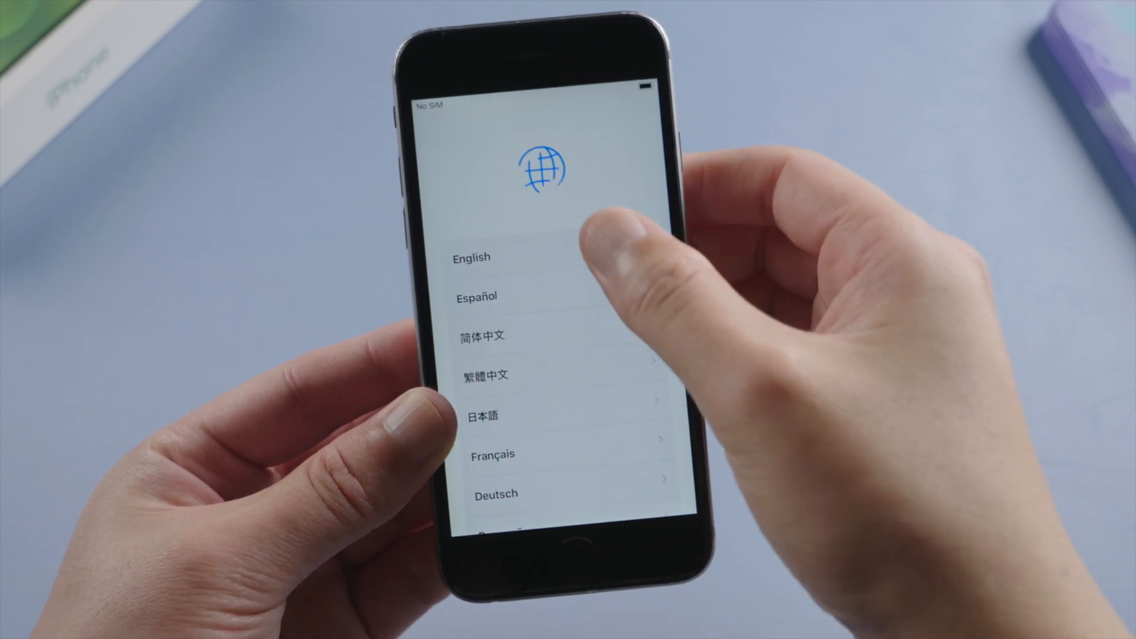
click(471, 257)
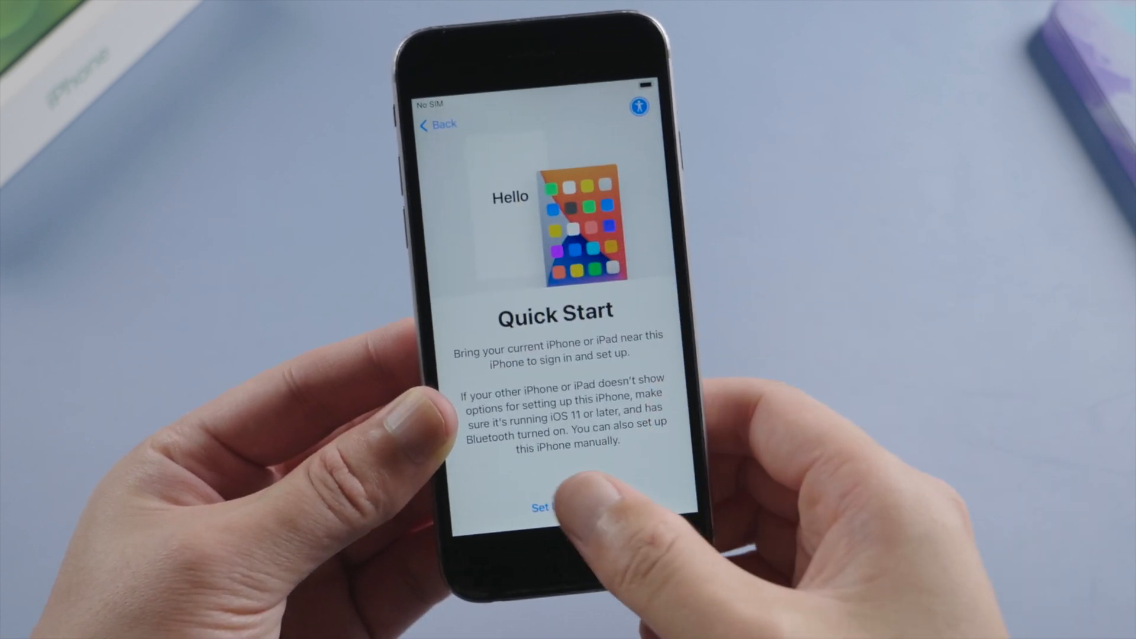
click(551, 507)
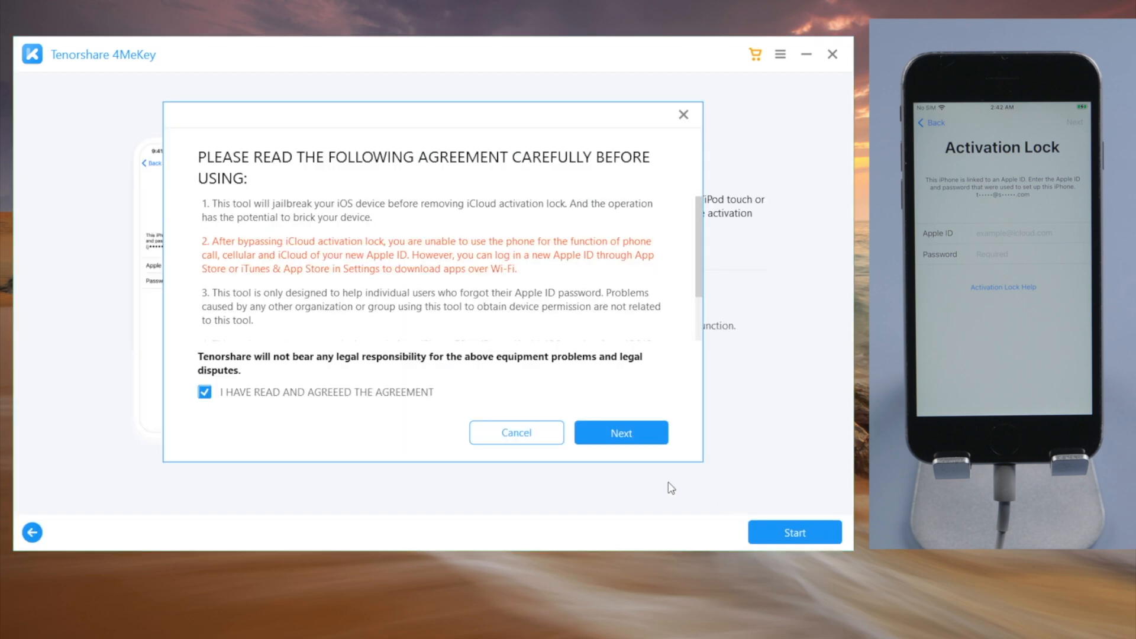
Accept the agreement and burn the jailbreak environment to the 64 GB USB drive, erasing it
click(620, 433)
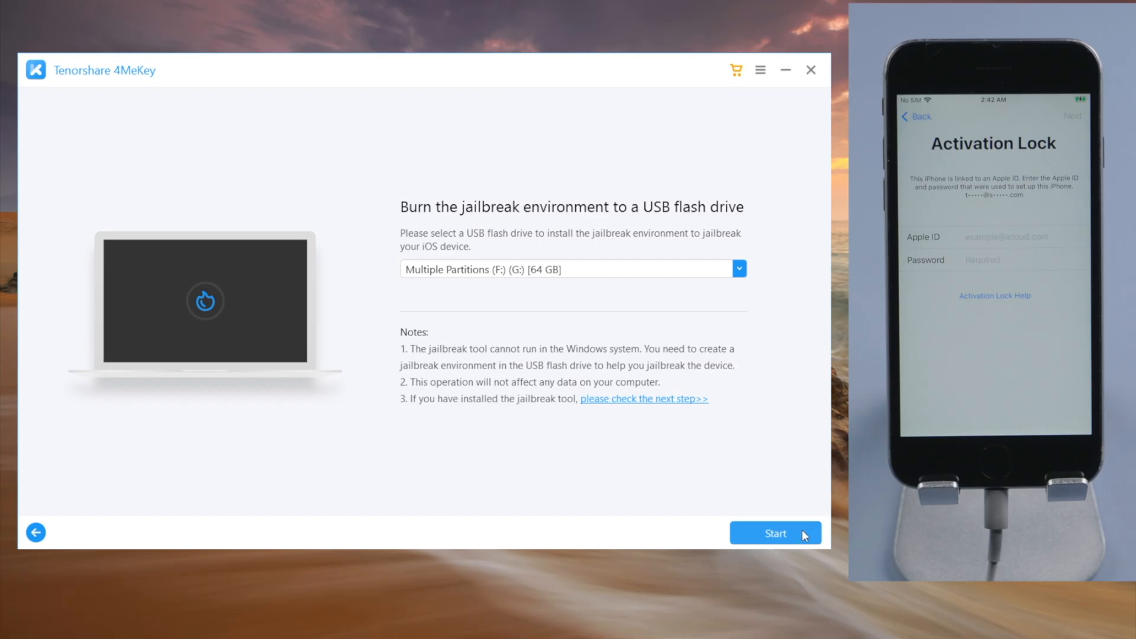
click(773, 534)
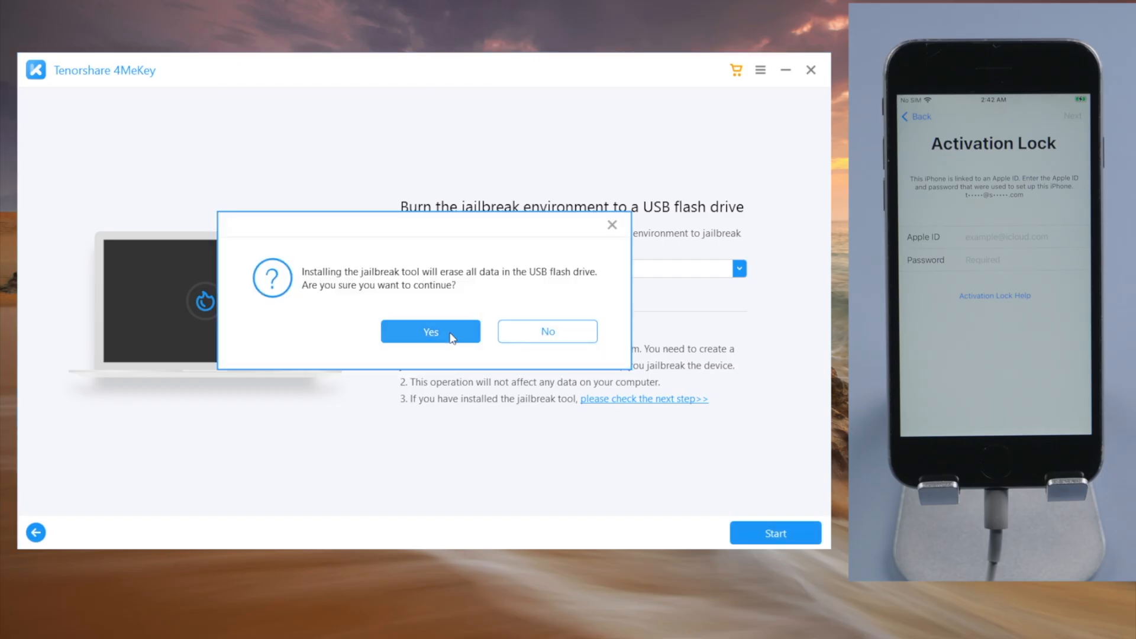
click(430, 331)
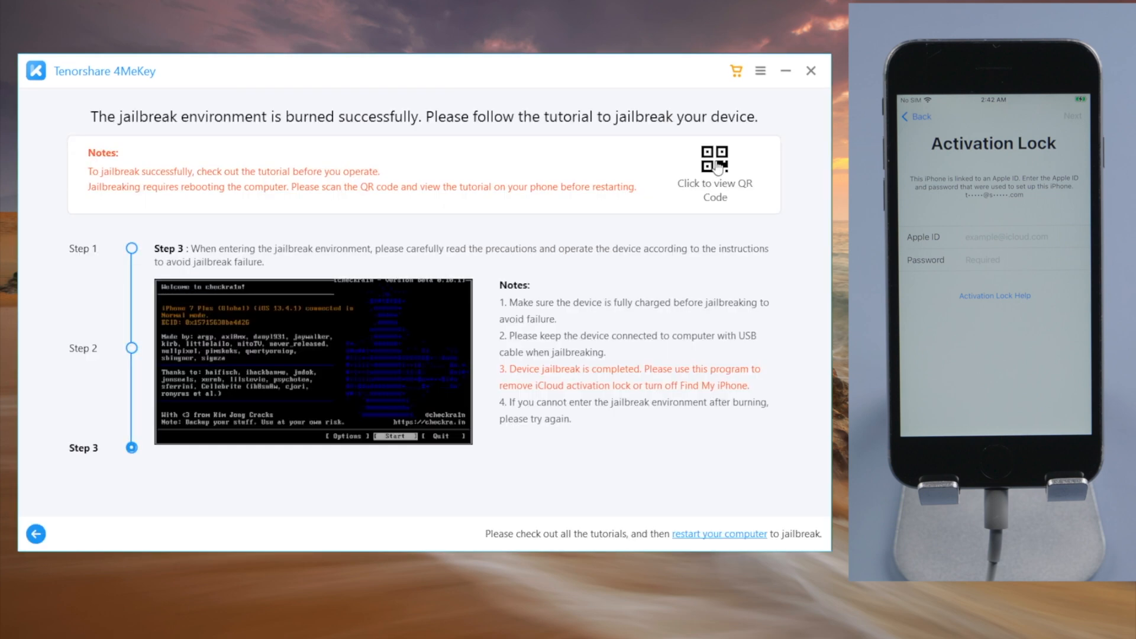
Show the QR code for the detailed jailbreak tutorial on the success page
click(714, 167)
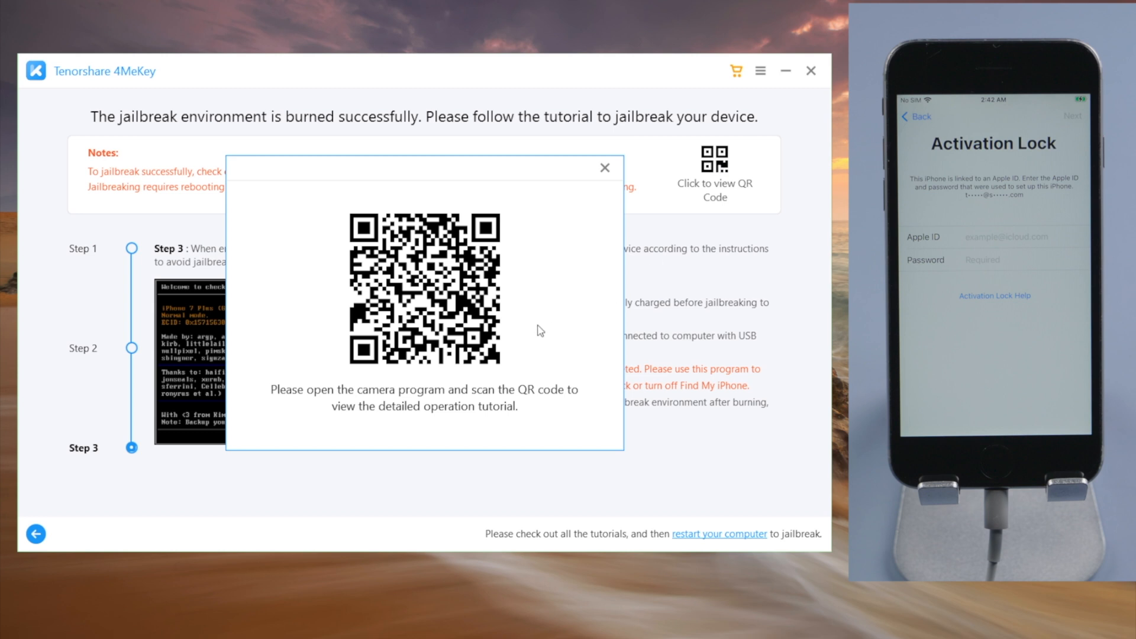
mouse_move(807, 284)
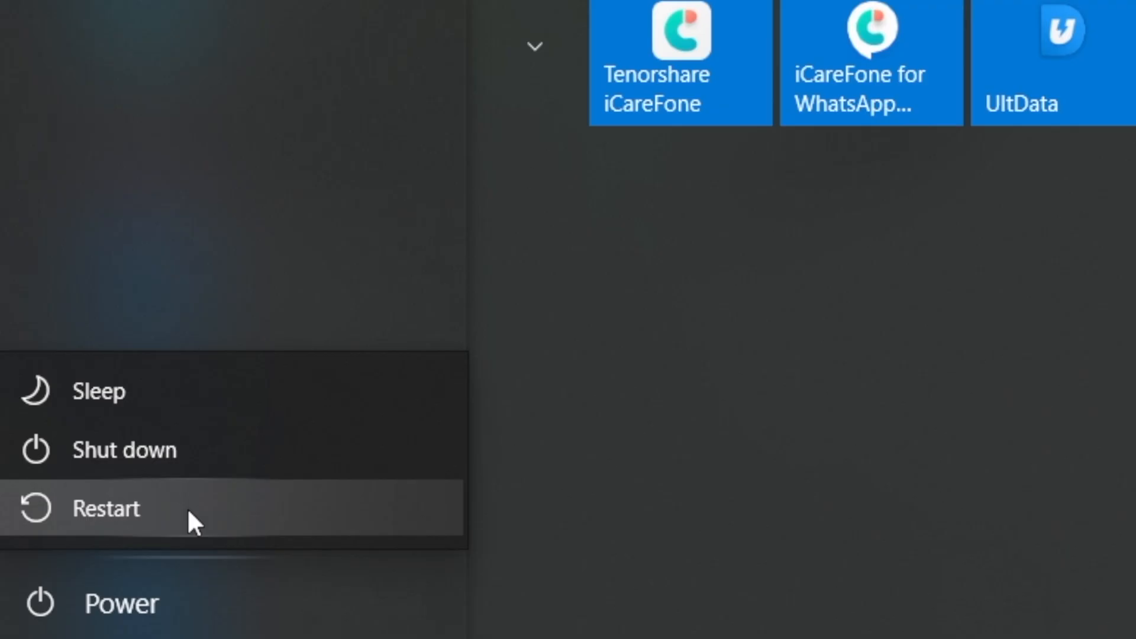
Restart the computer and boot it from the UEFI SanDisk Ultra USB drive into checkra1n
click(105, 507)
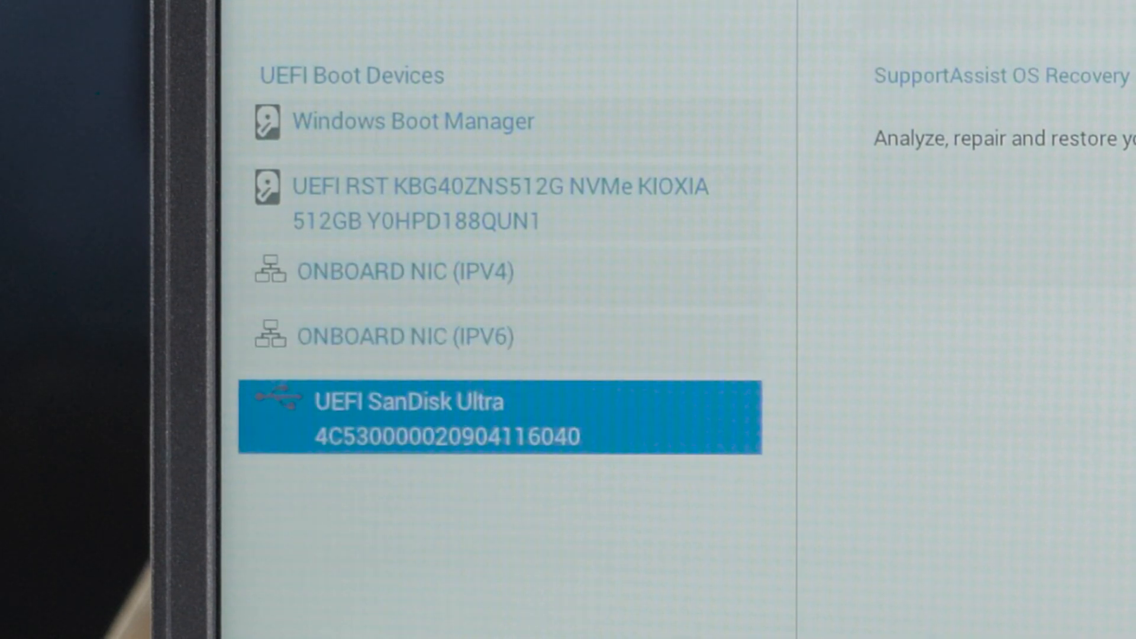
click(498, 413)
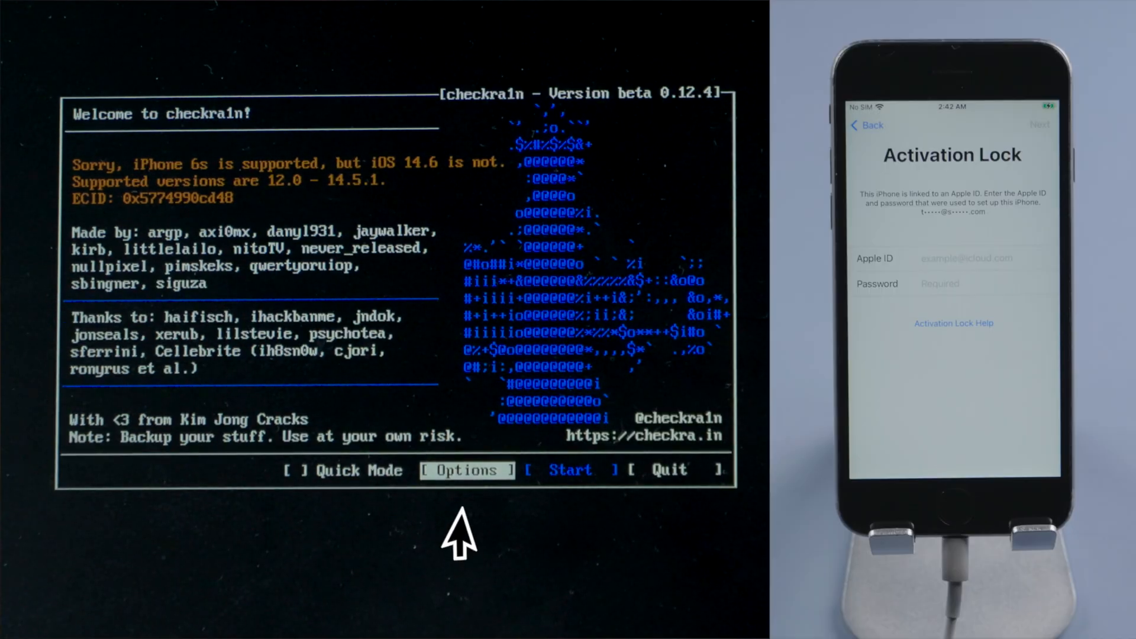
Enable Allow untested iOS/iPadOS/tvOS versions so iOS 14.6 is accepted, then start the jailbreak
click(466, 469)
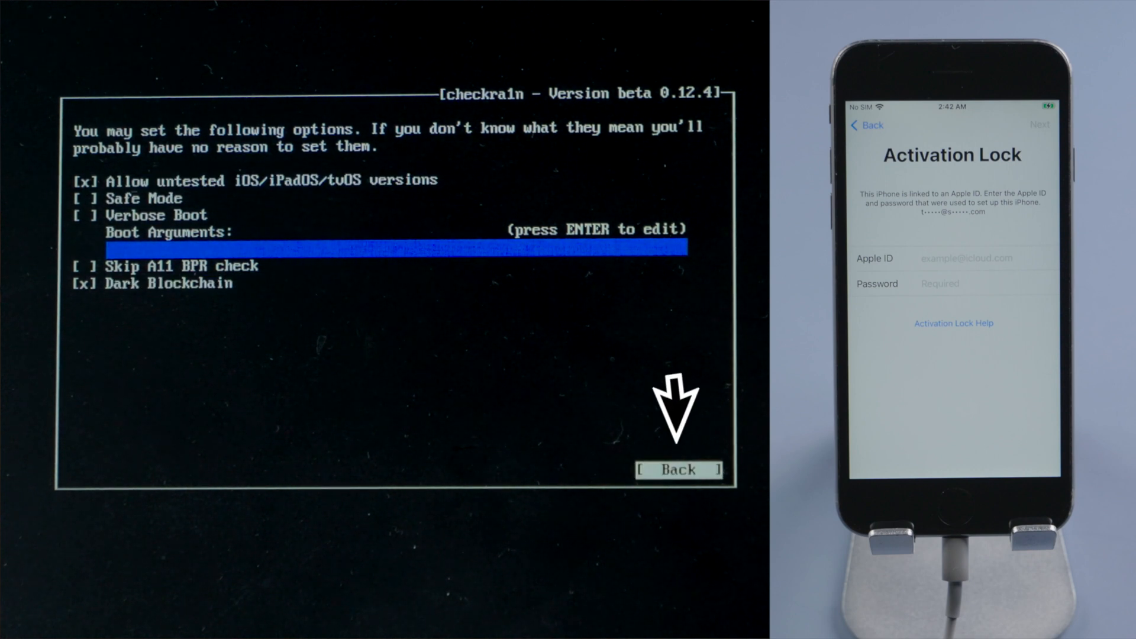
click(676, 469)
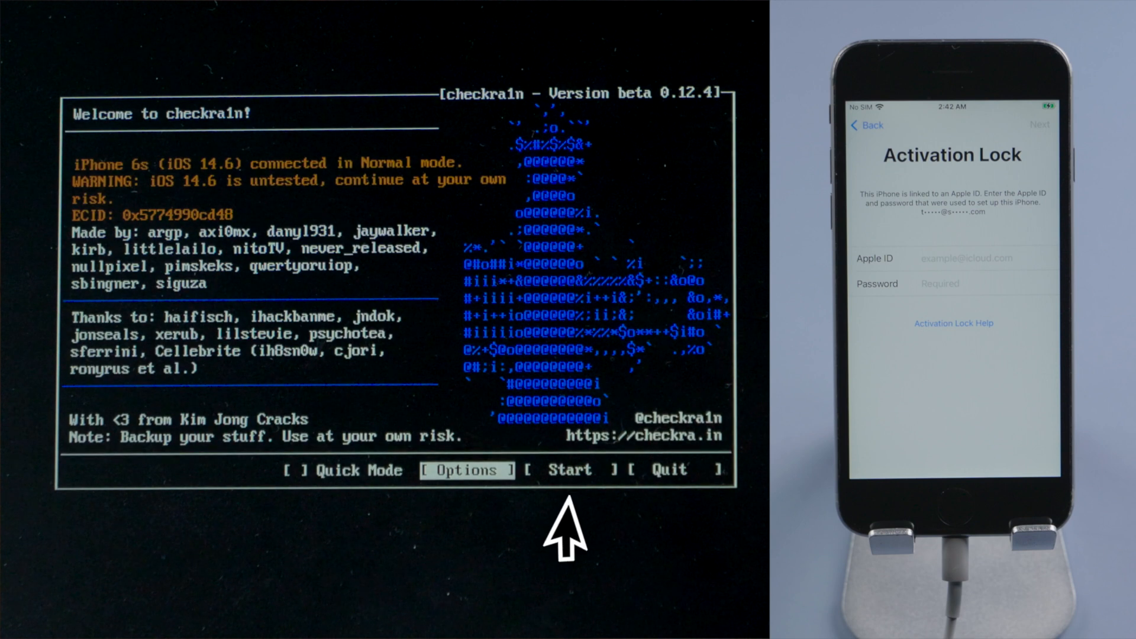
click(569, 470)
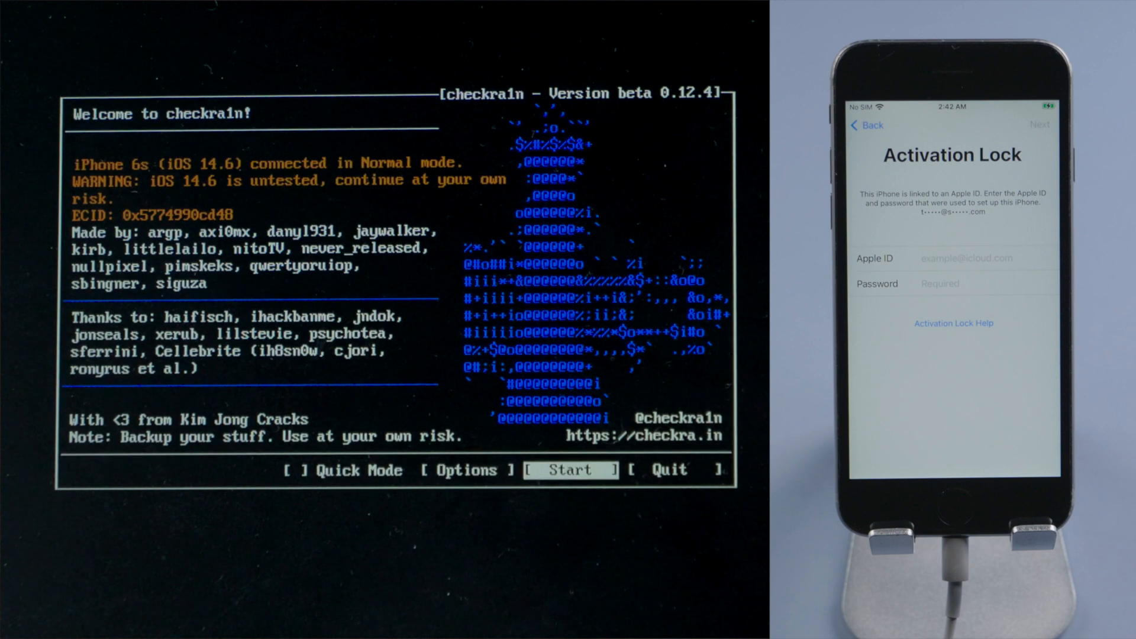
click(566, 470)
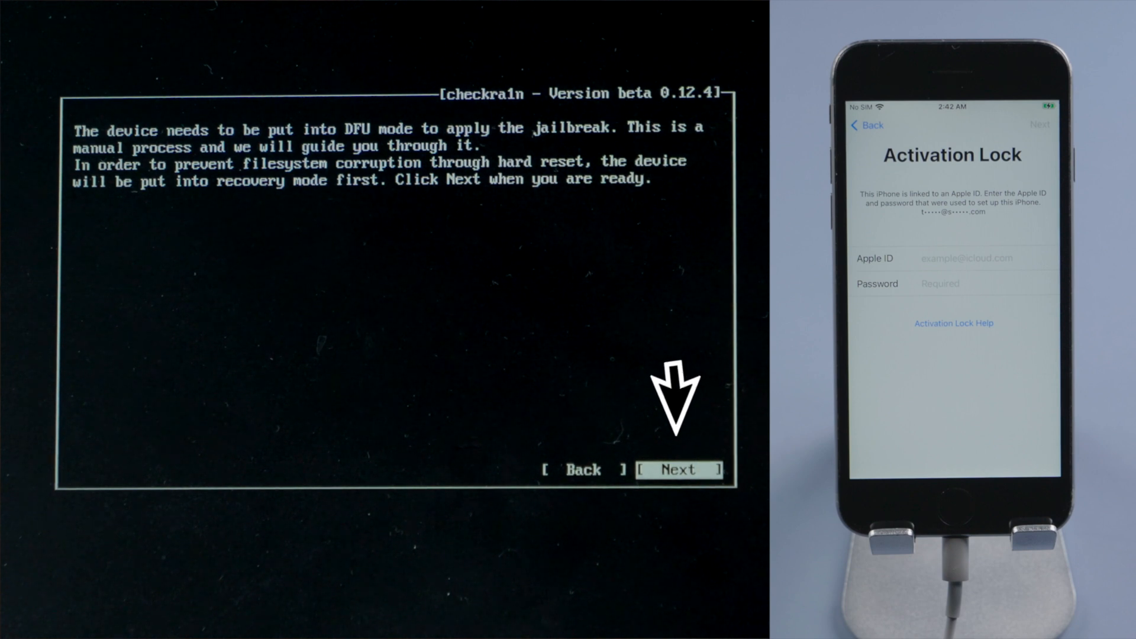
Put the iPhone into recovery mode, then DFU mode, and run the checkra1n jailbreak
click(677, 470)
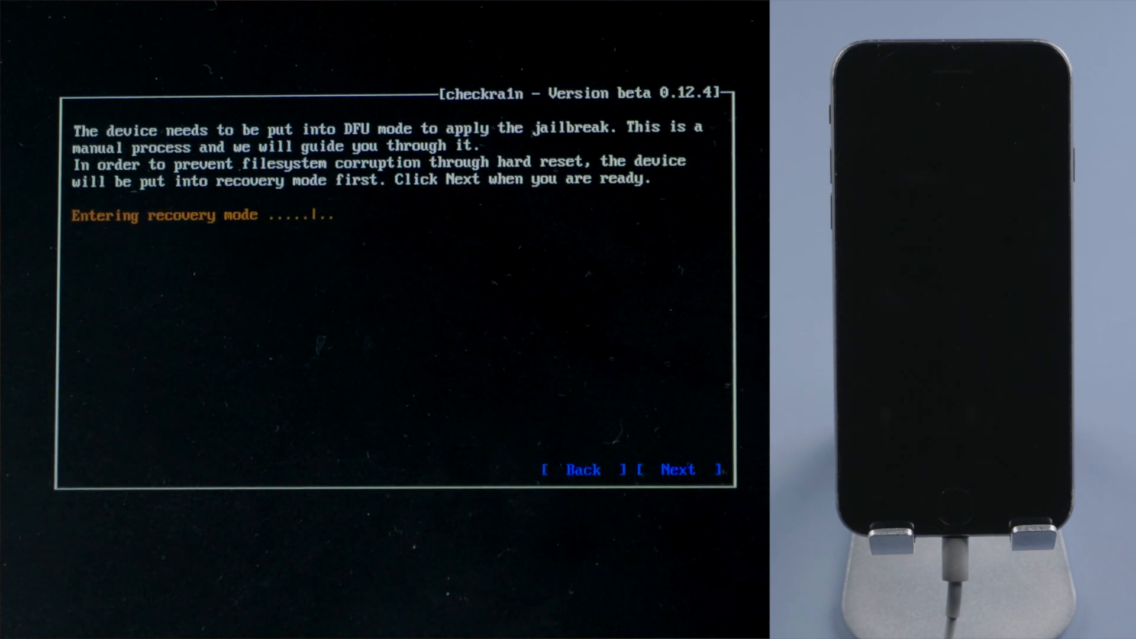
click(676, 470)
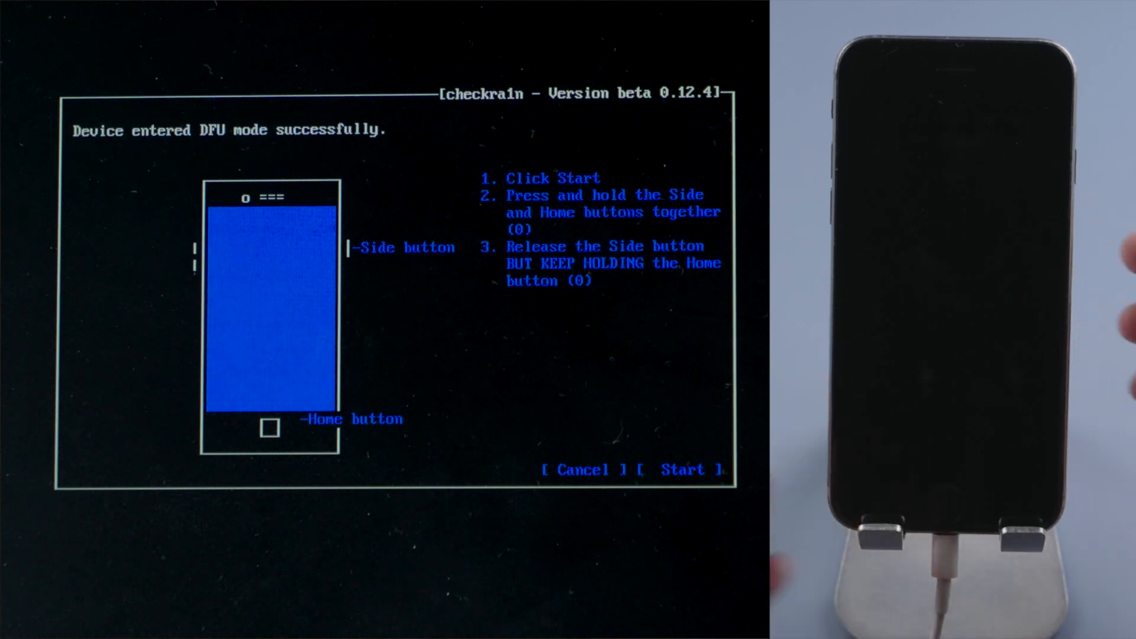
click(682, 469)
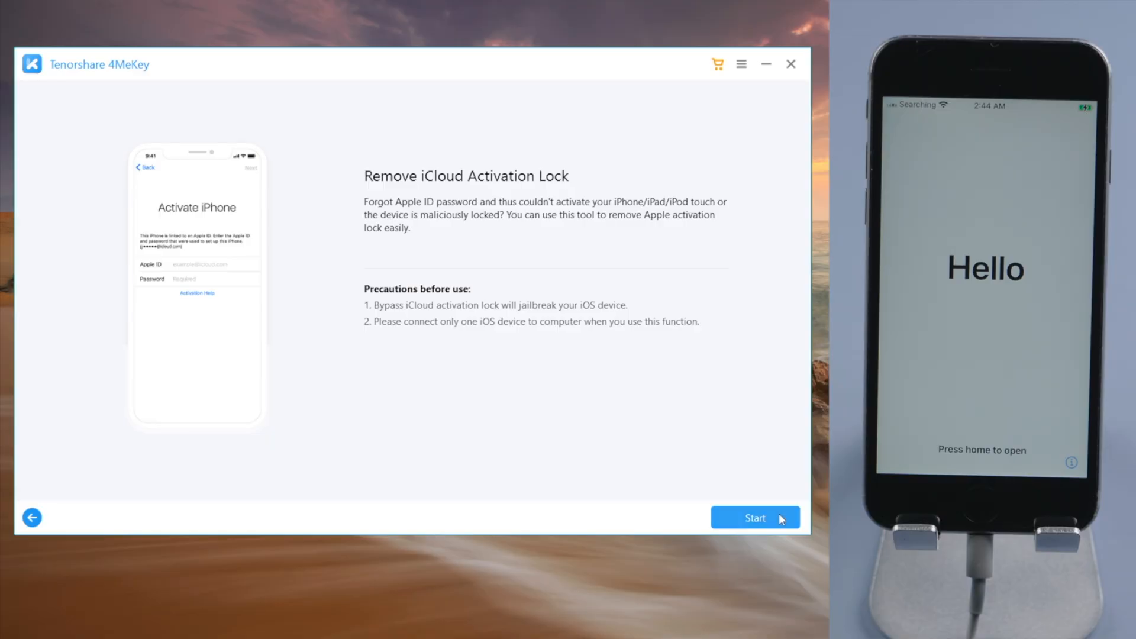
Start Remove iCloud Activation Lock and confirm the iPhone 6S on iOS 14.6 device information
click(755, 517)
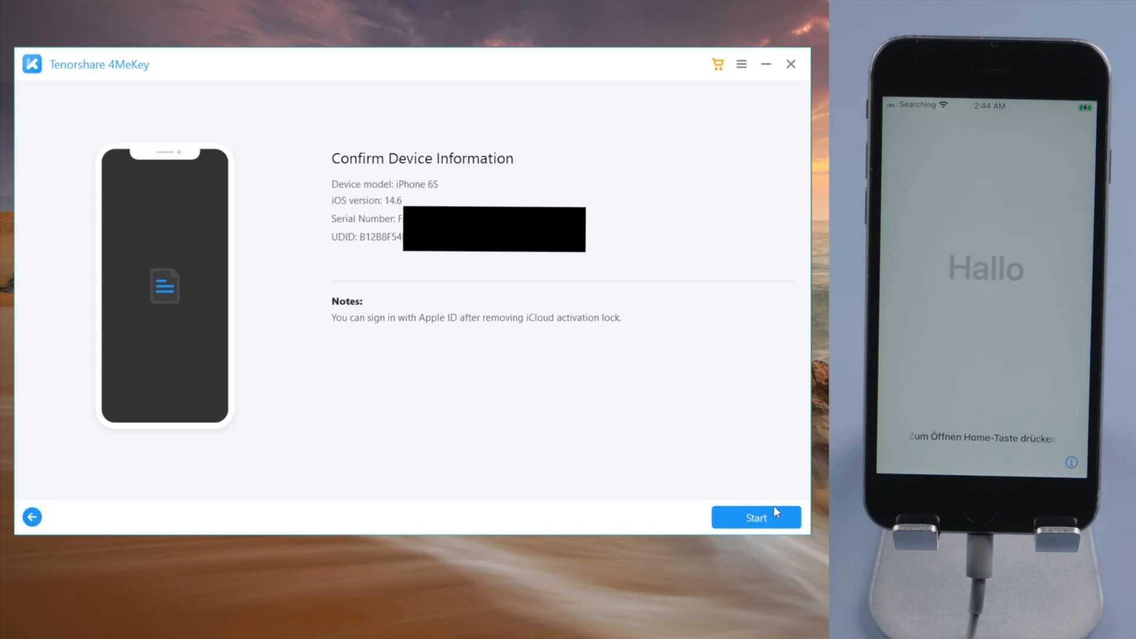
click(756, 518)
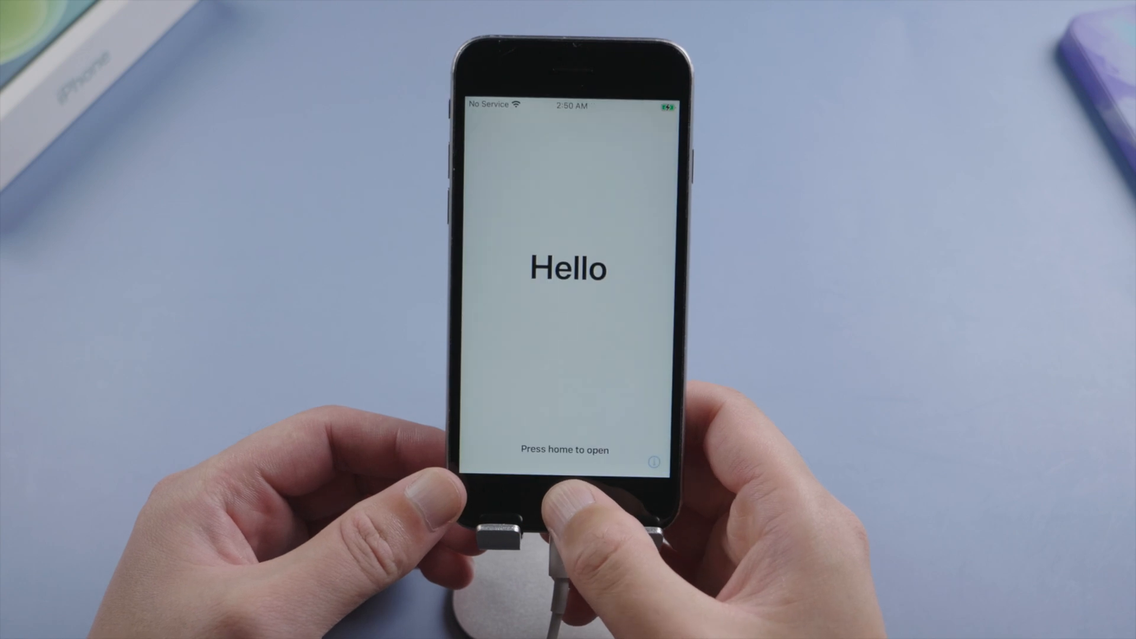
Set up manually, continue past Data & Privacy, choose Don't Transfer Apps & Data, continue past updates
click(569, 503)
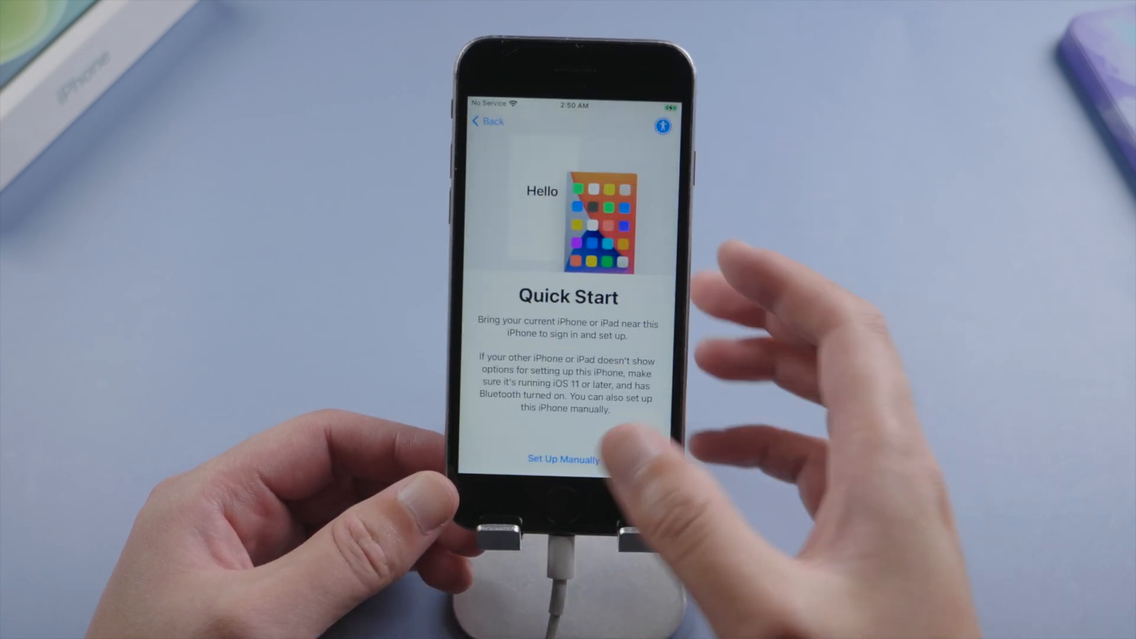
click(563, 459)
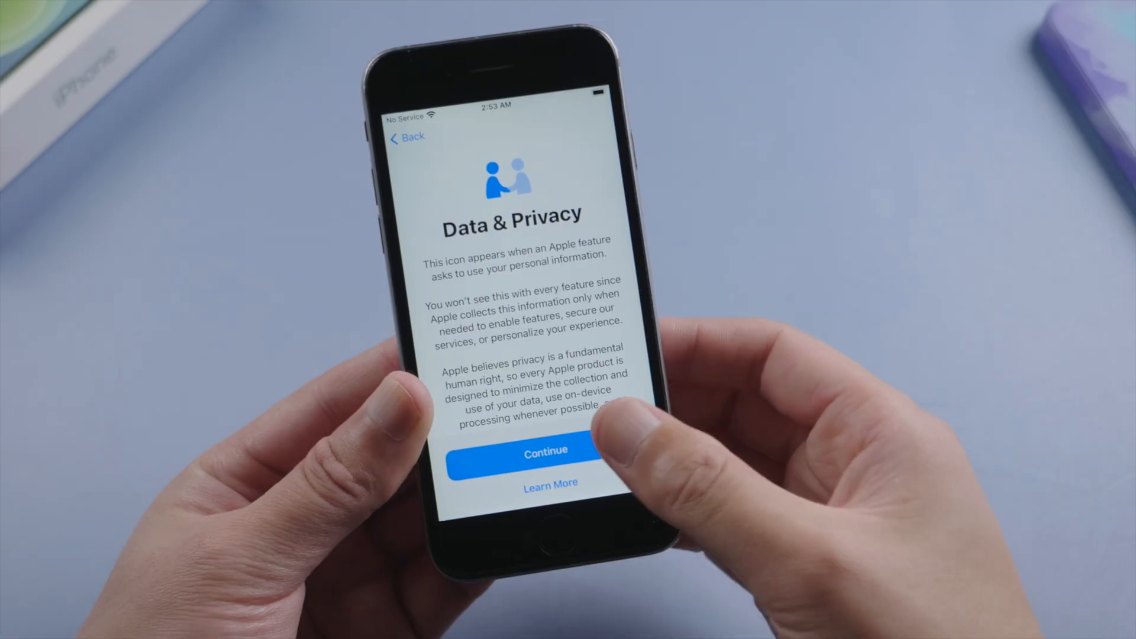
click(545, 450)
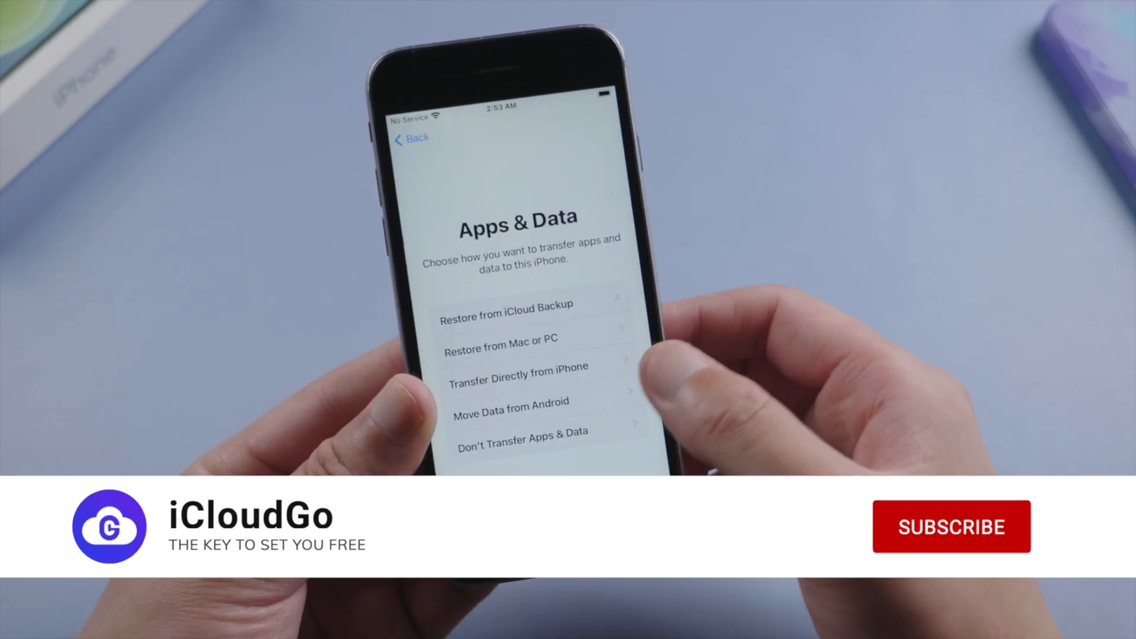
click(950, 527)
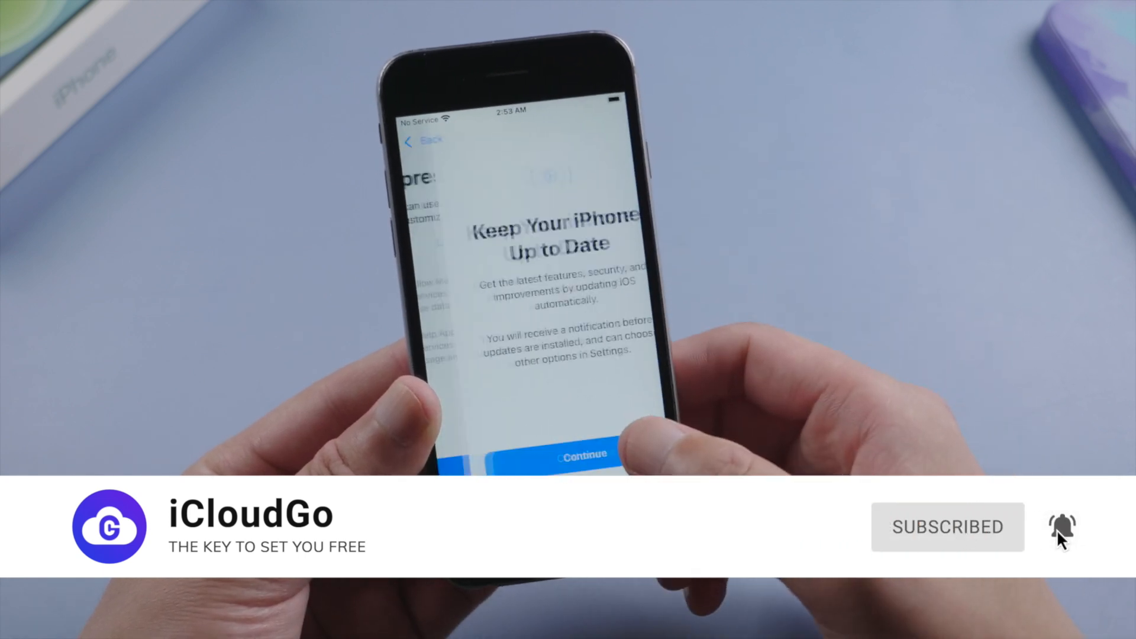
click(578, 455)
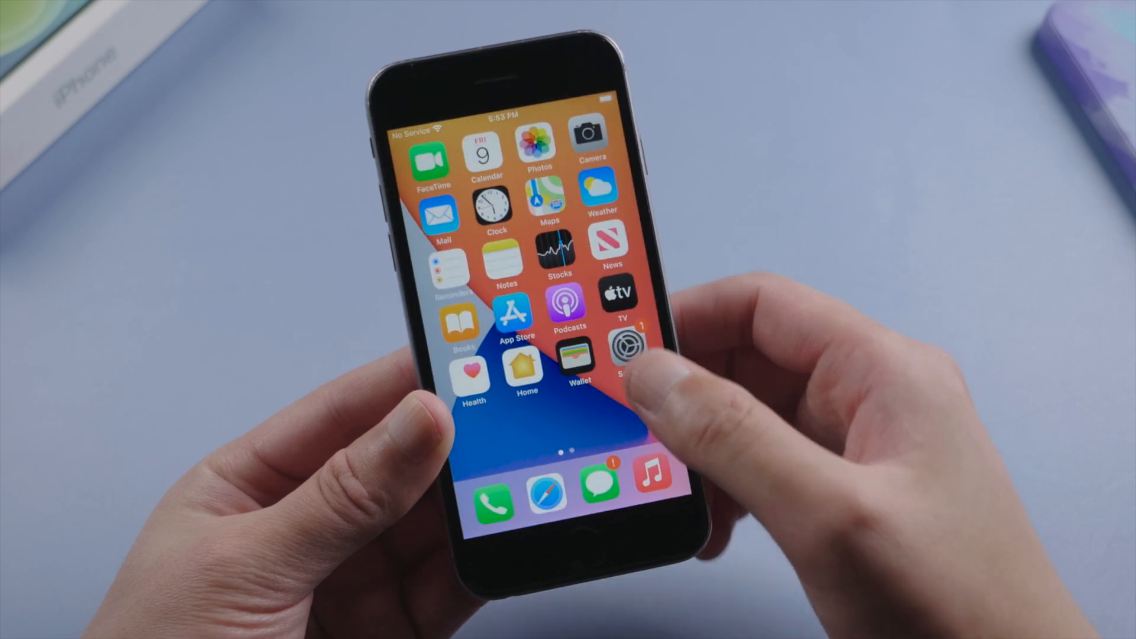
Go into Settings and bring up 'Sign in to your iPhone', showing no Apple ID signed in
click(627, 352)
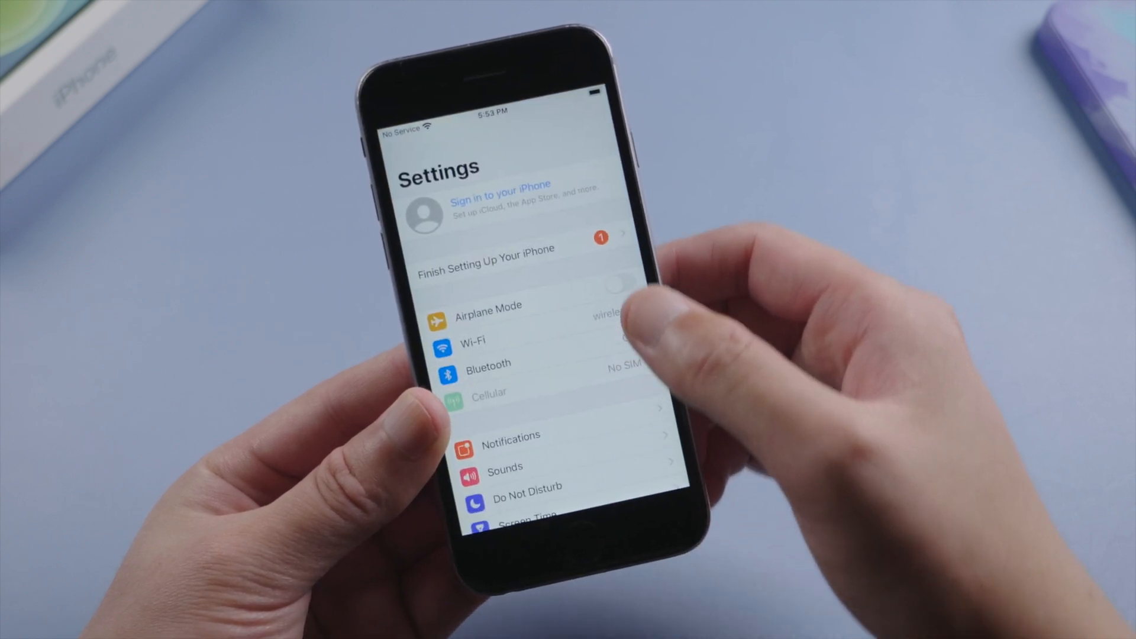
click(499, 203)
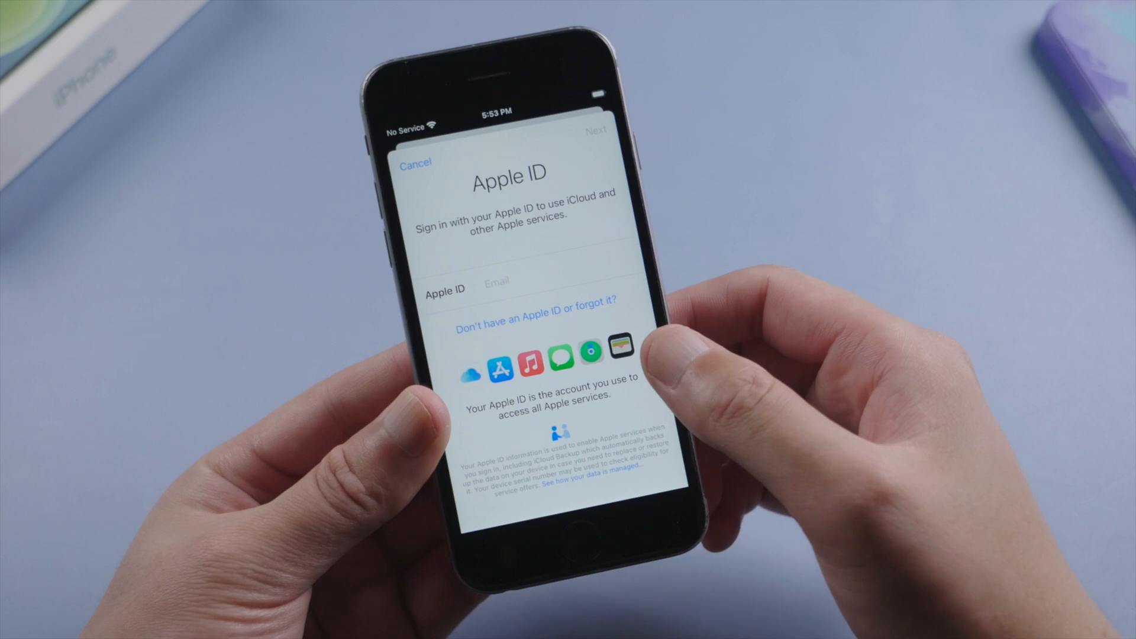